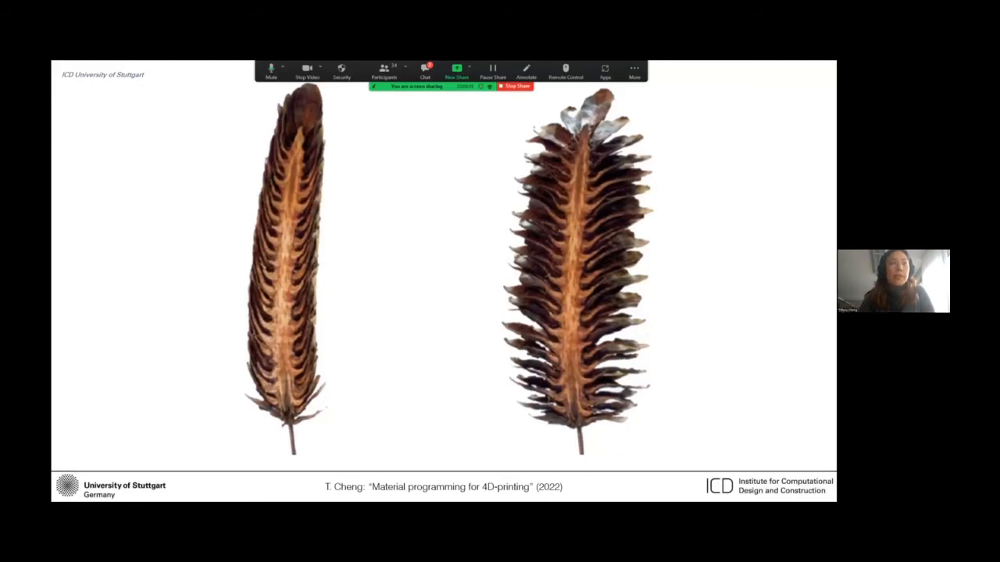
Advance the shared slideshow to the slide on 4D-printed structures for embedding motion and multi-functionality.
key("Right")
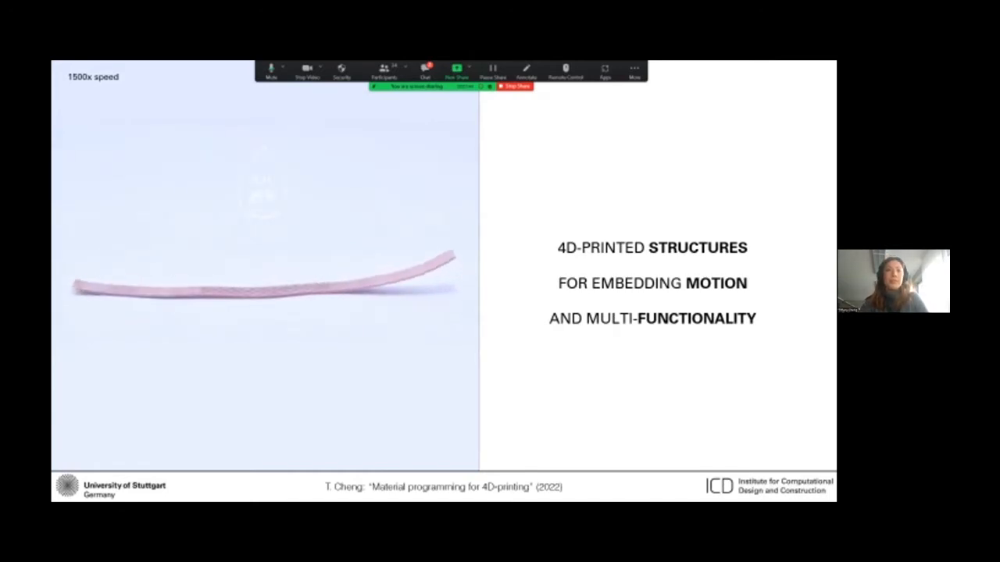
key("right")
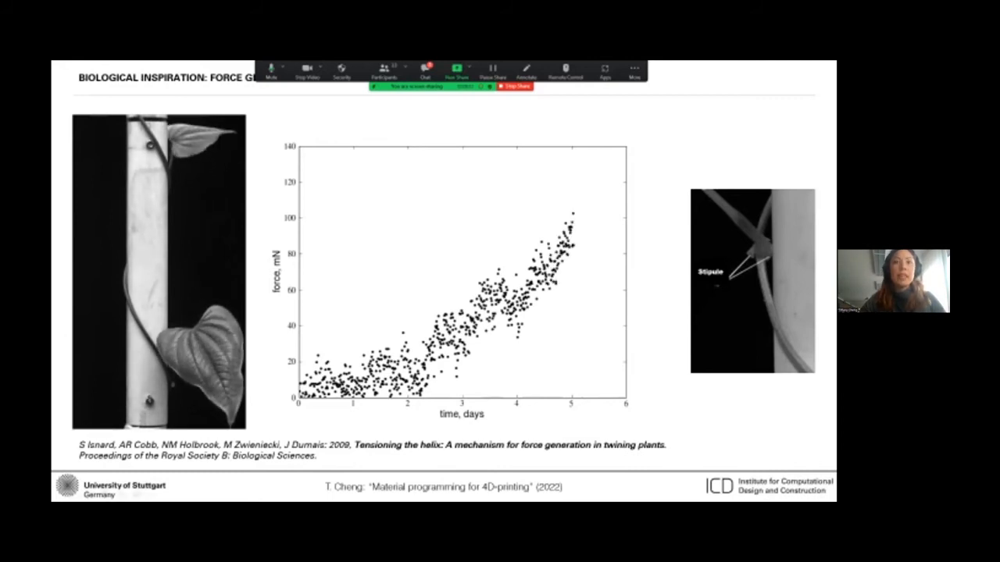
Advance the shared slideshow past the twining-plant force-generation graph to the 80 cm, 181-hour self-shaping lattice.
key("Right")
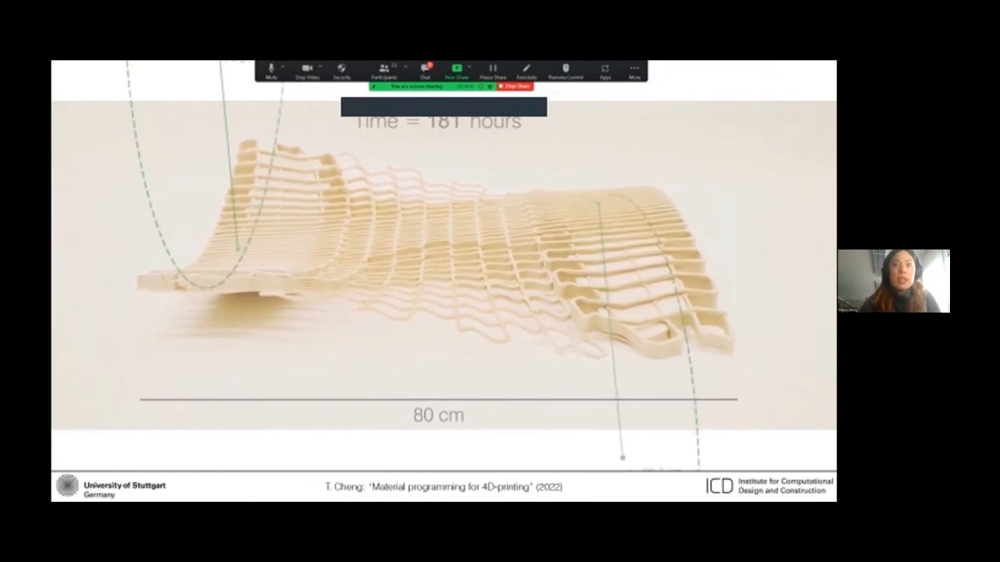
Advance from the 181-hour shape-change slide to the arched Y-shaped self-shaping biocomposite structure.
key("right")
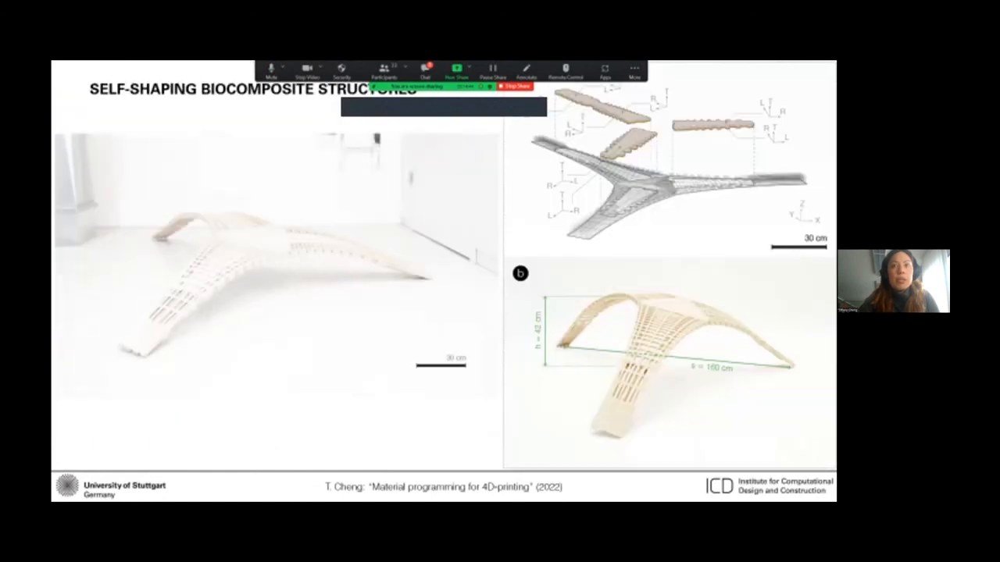